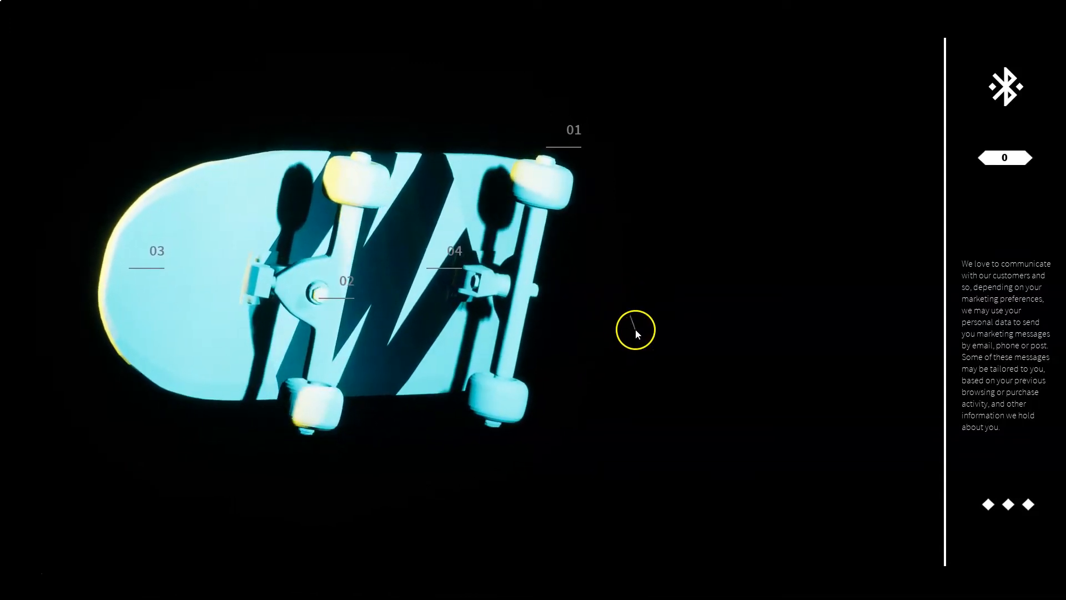
Step: Orbit the running skateboard demo to show its numbered part labels
drag(636, 329, 750, 121)
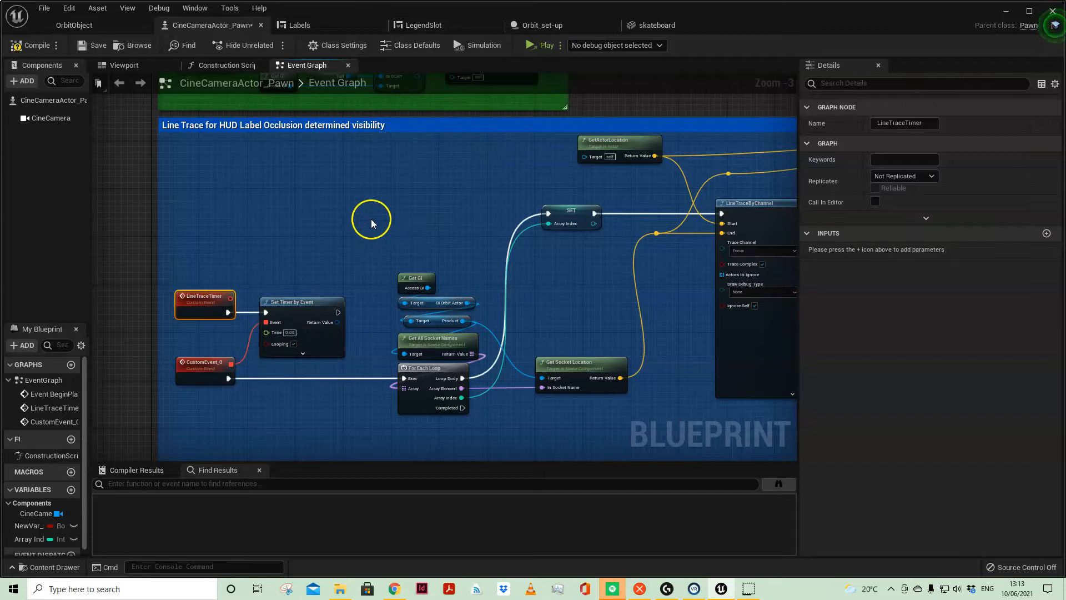
mouse_move(308, 243)
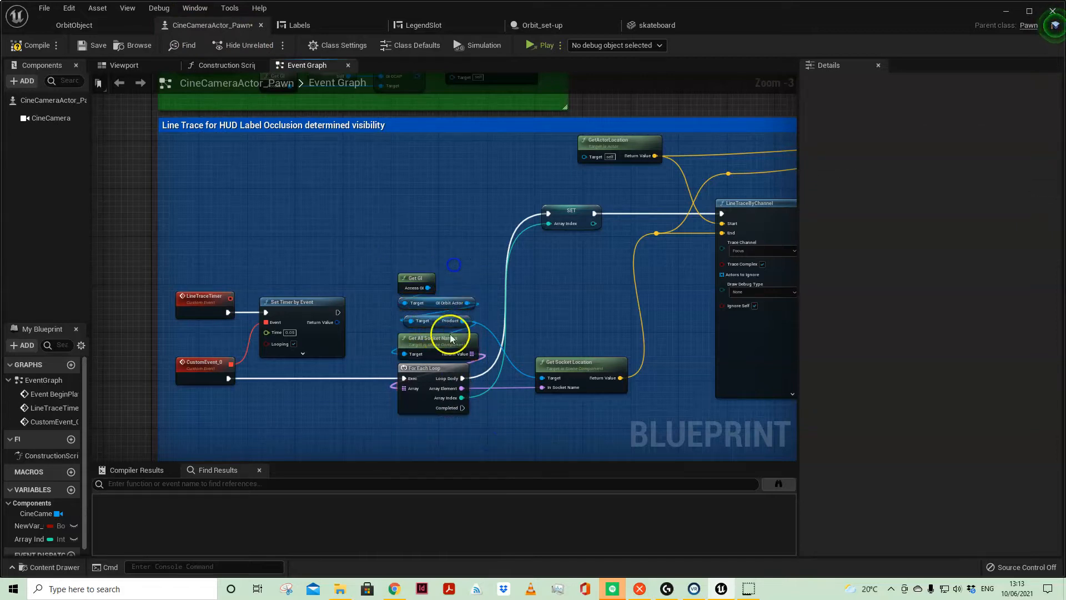
click(446, 321)
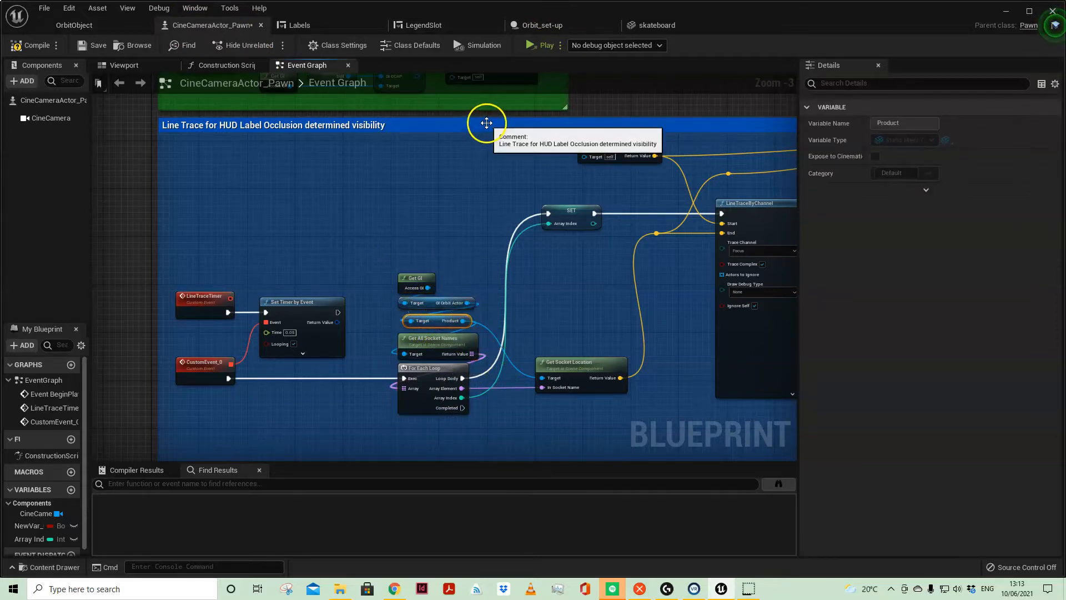
click(656, 25)
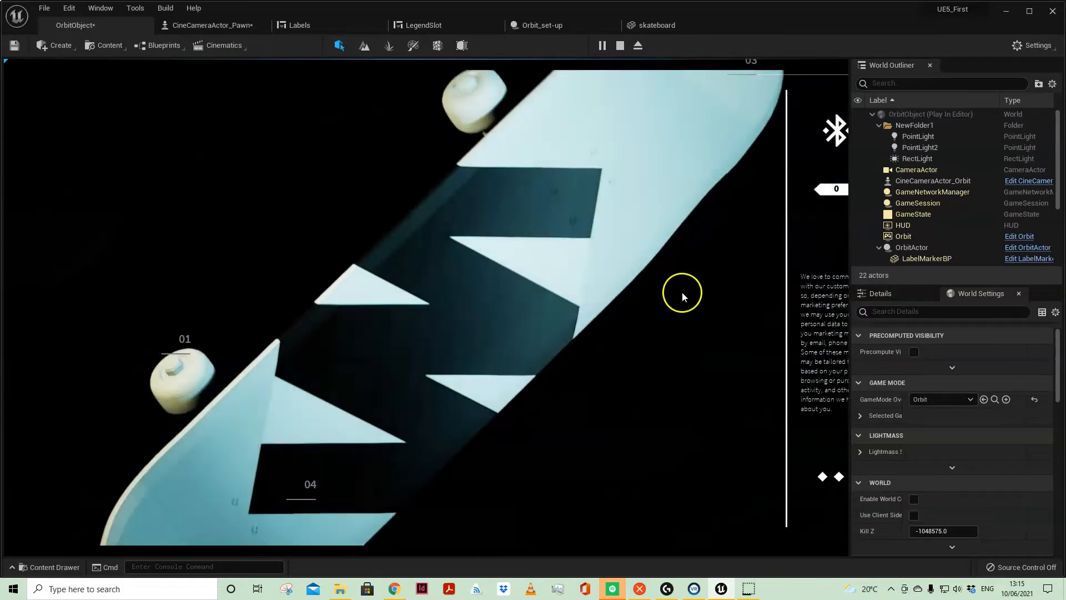
click(207, 25)
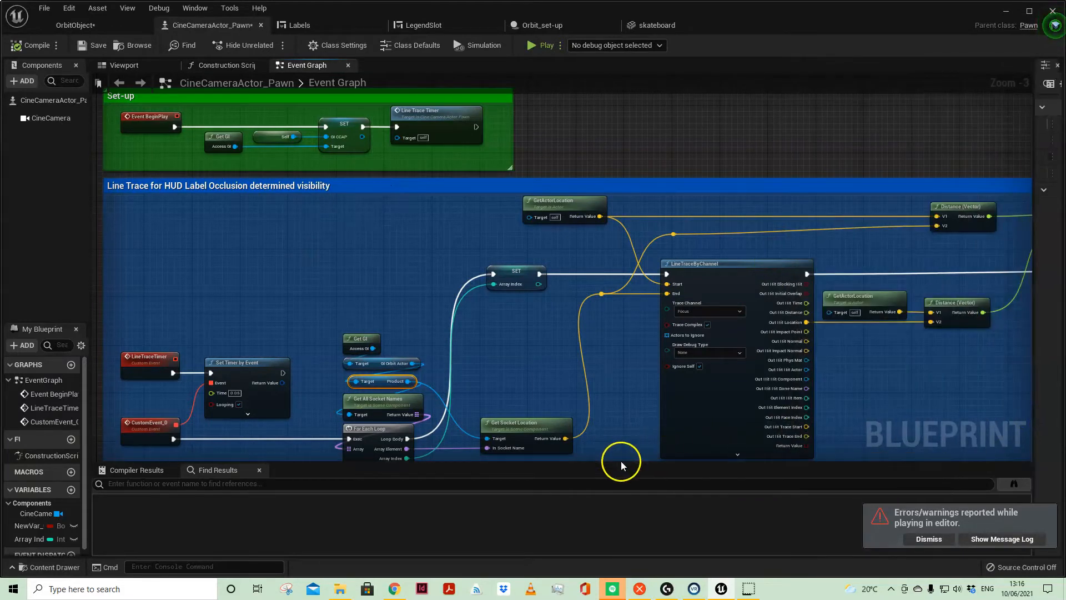
Step: Pan to the LineTraceByChannel node and inspect its socket location input
drag(621, 463, 592, 487)
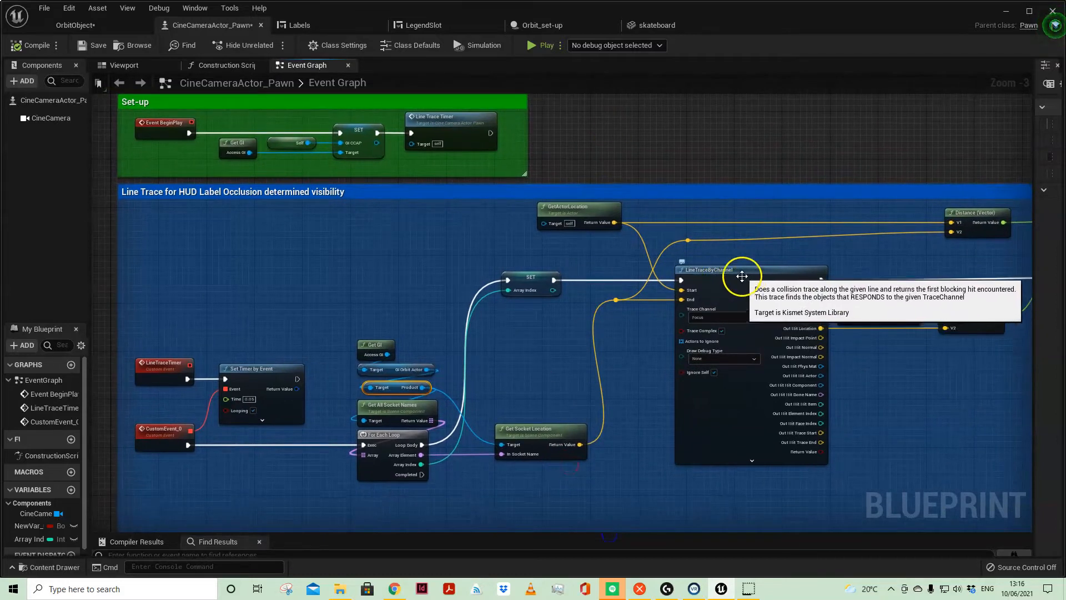
mouse_move(739, 279)
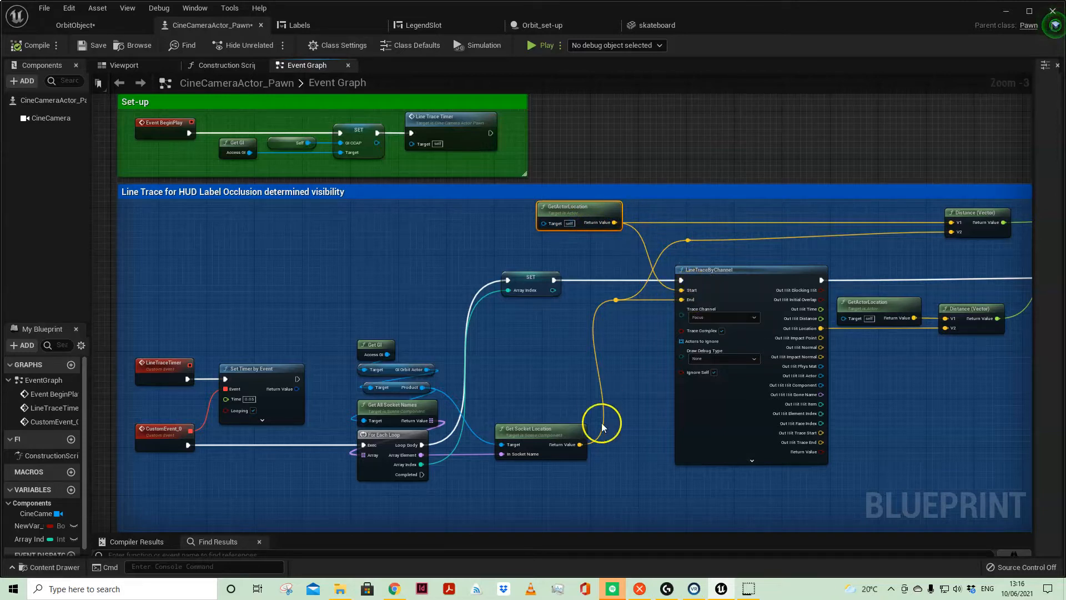
click(539, 435)
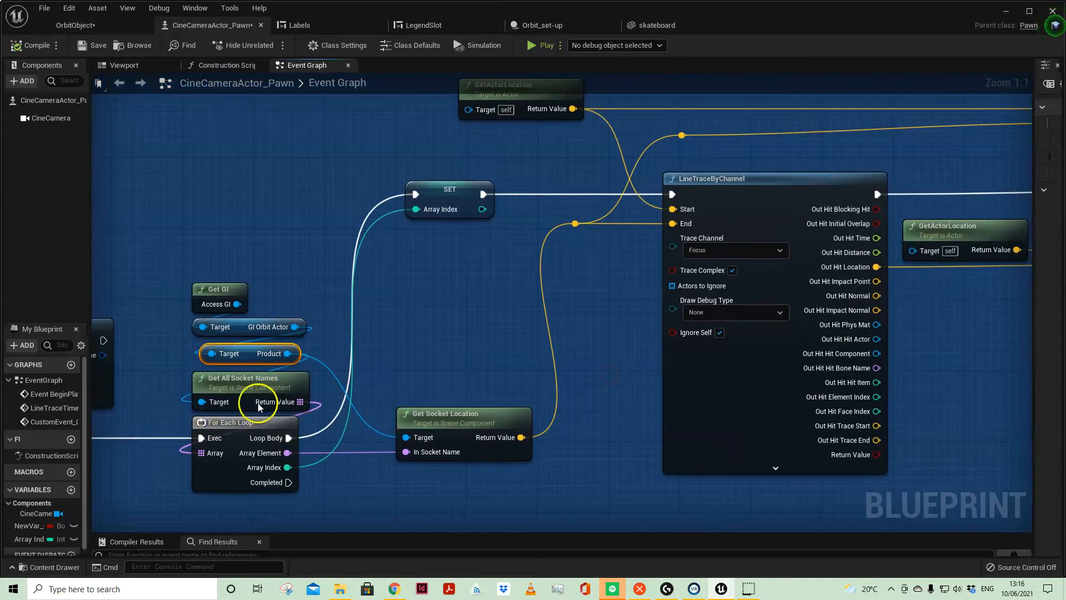
mouse_move(231, 382)
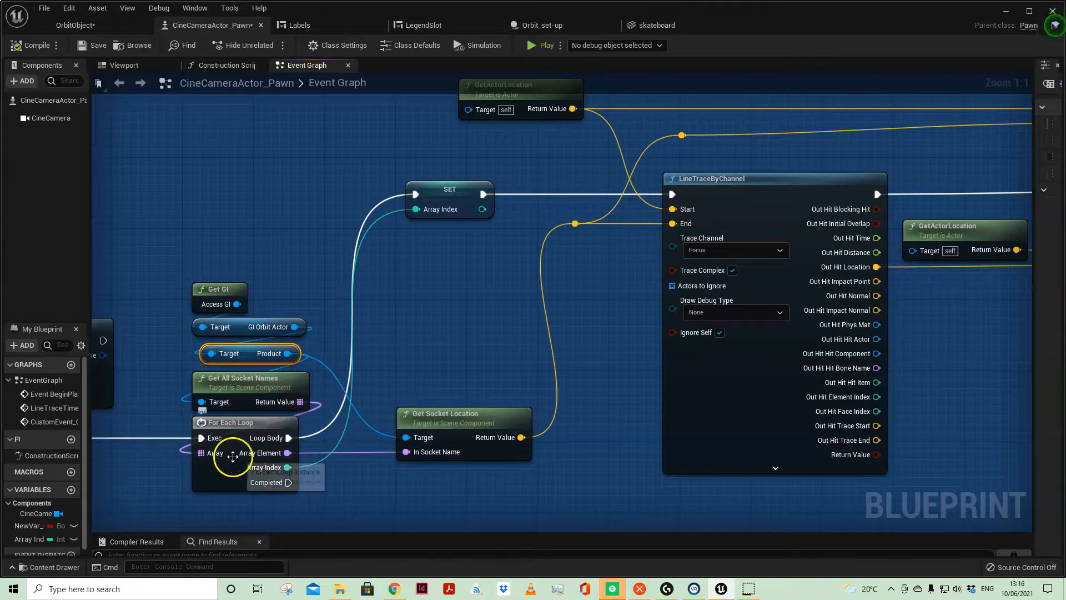
mouse_move(245, 378)
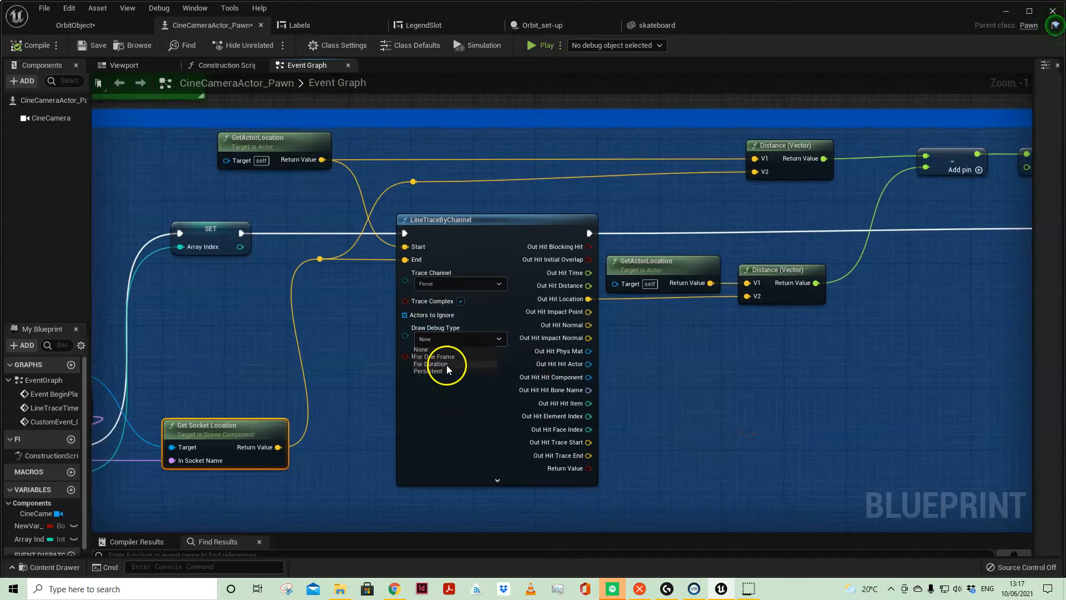
Step: Set Draw Debug Type to For One Frame and run a test play of the traces
click(433, 356)
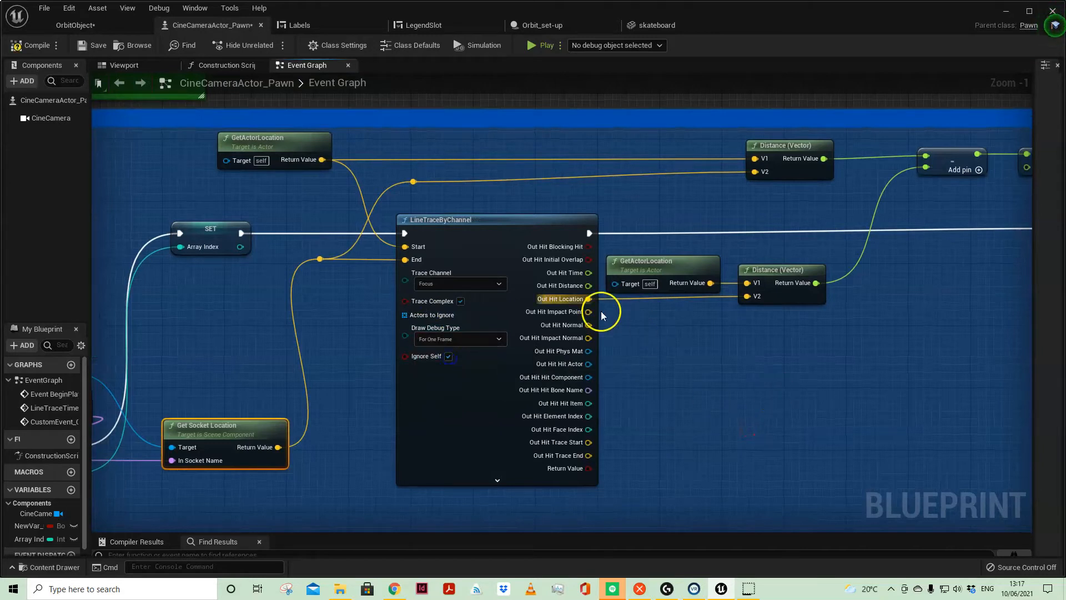
click(541, 45)
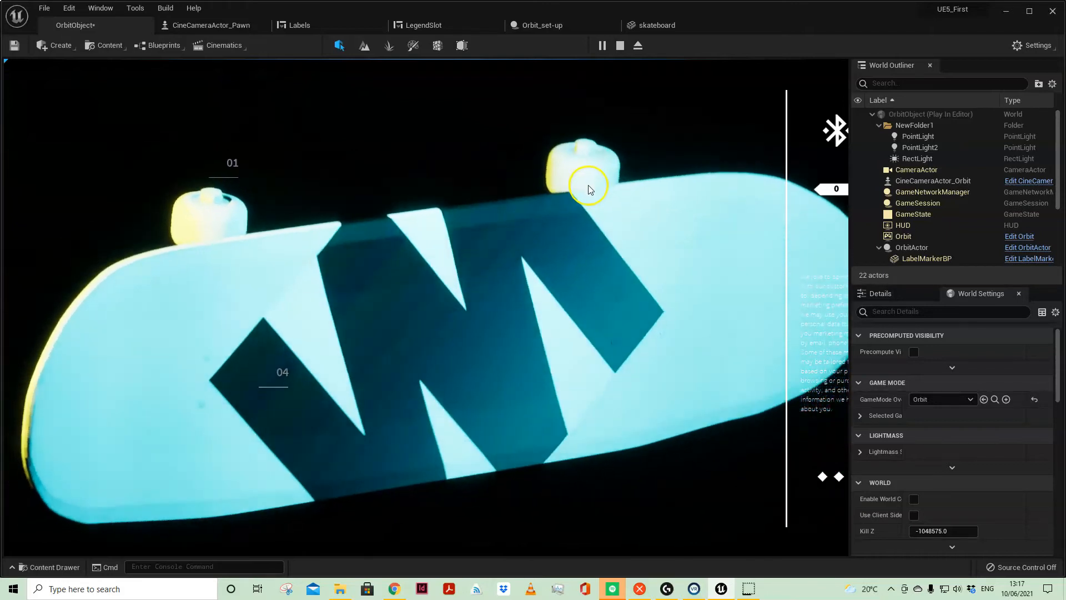
click(211, 25)
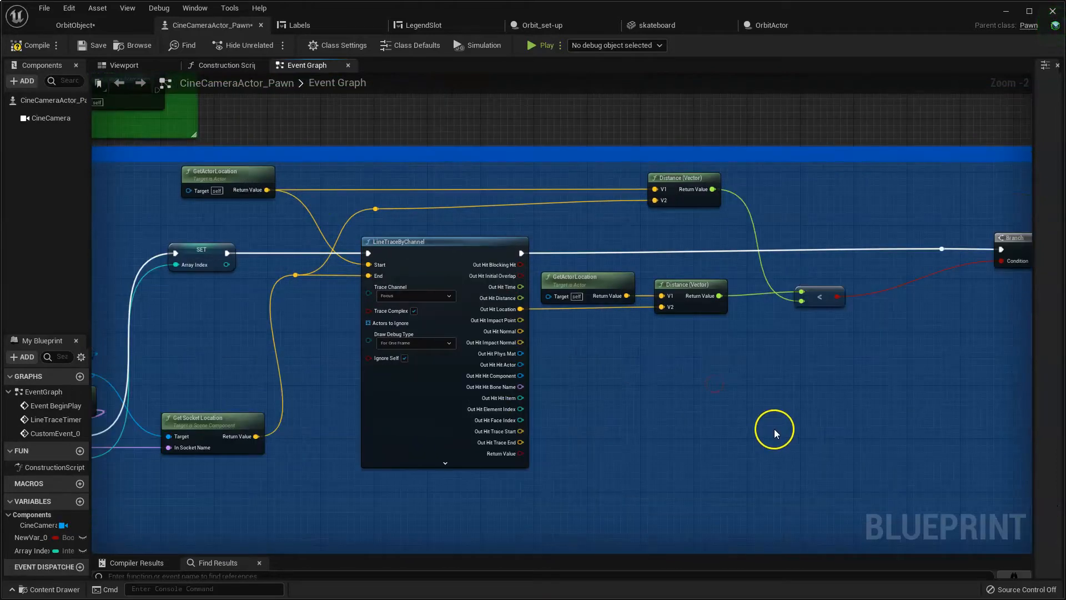
drag(774, 433, 932, 331)
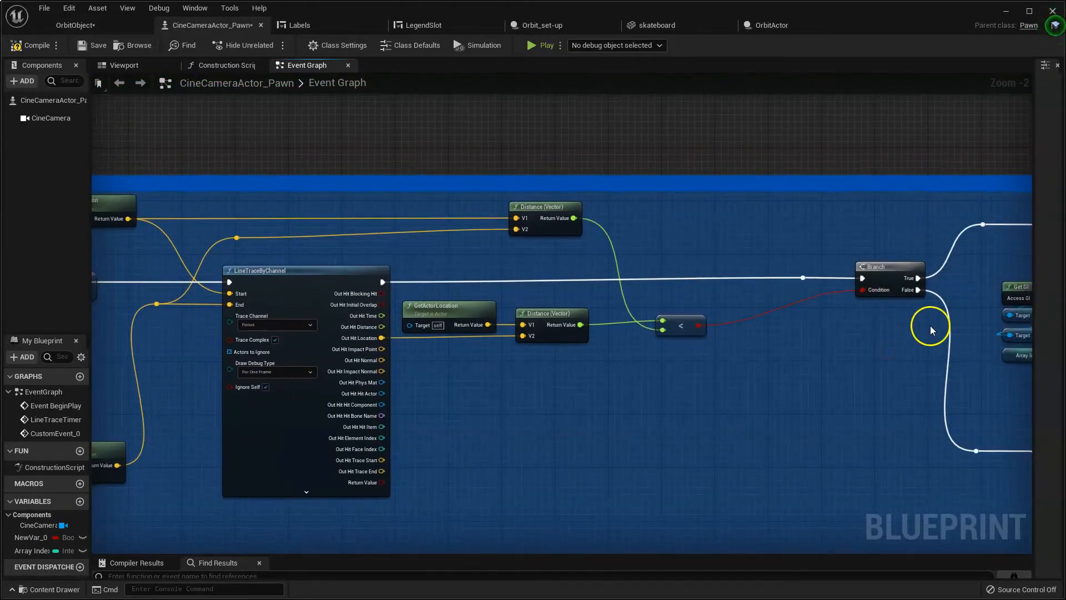
mouse_move(757, 433)
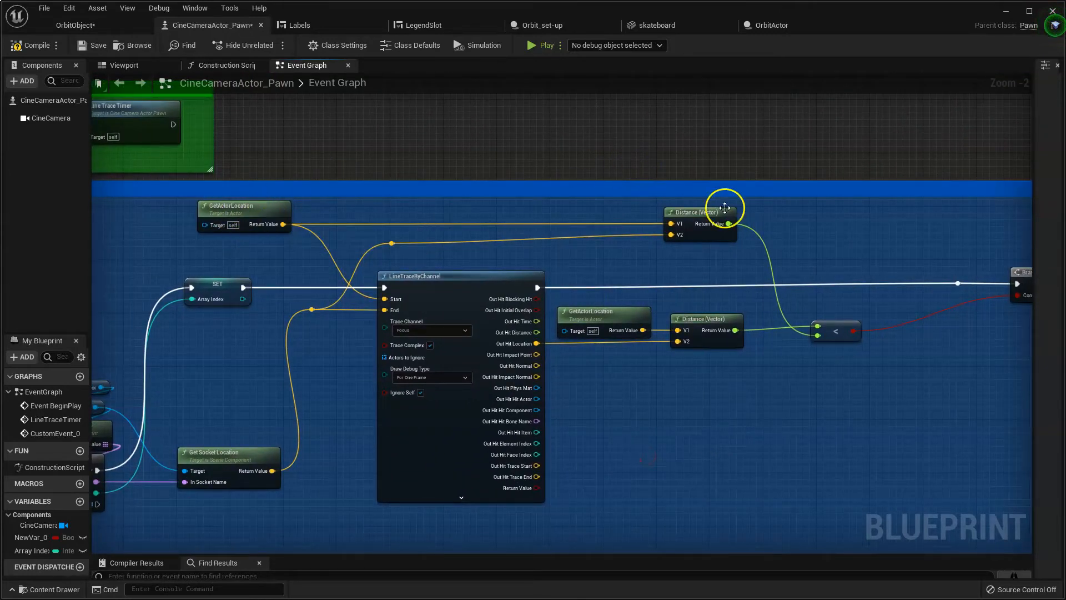
mouse_move(689, 445)
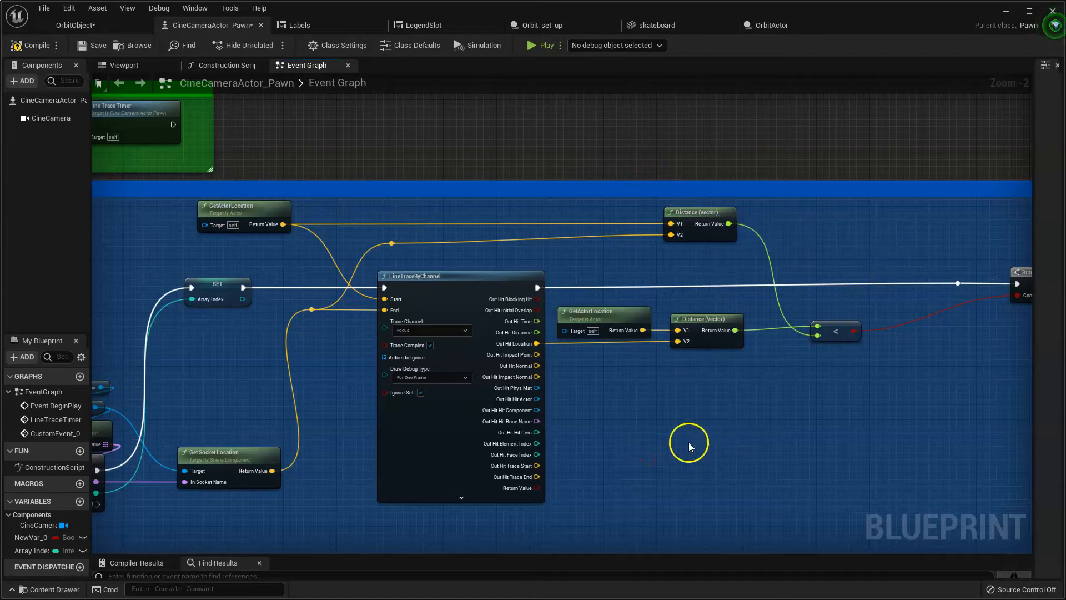
mouse_move(688, 364)
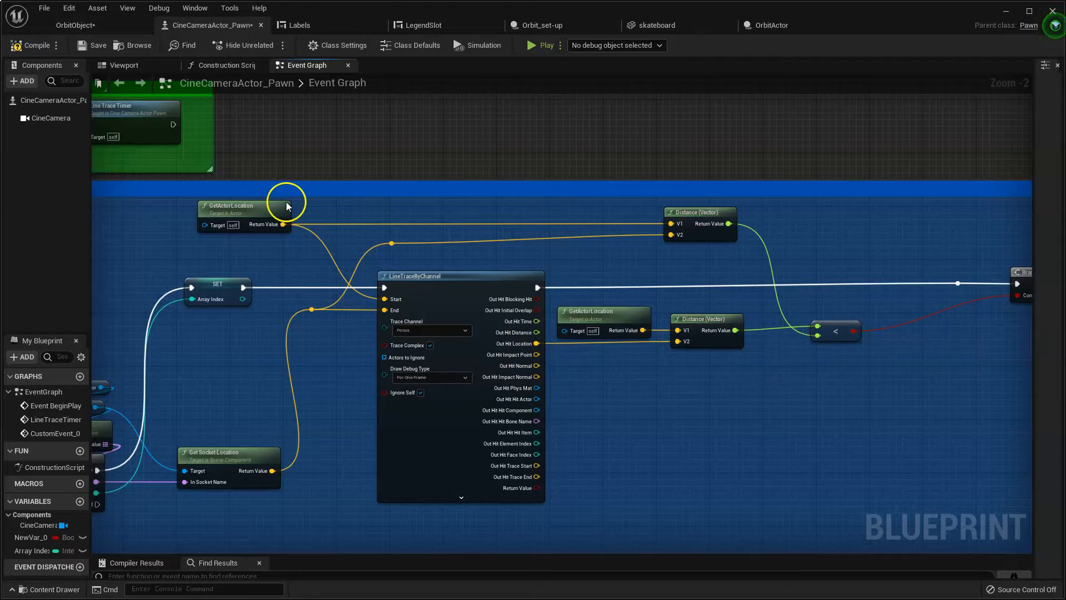
mouse_move(223, 209)
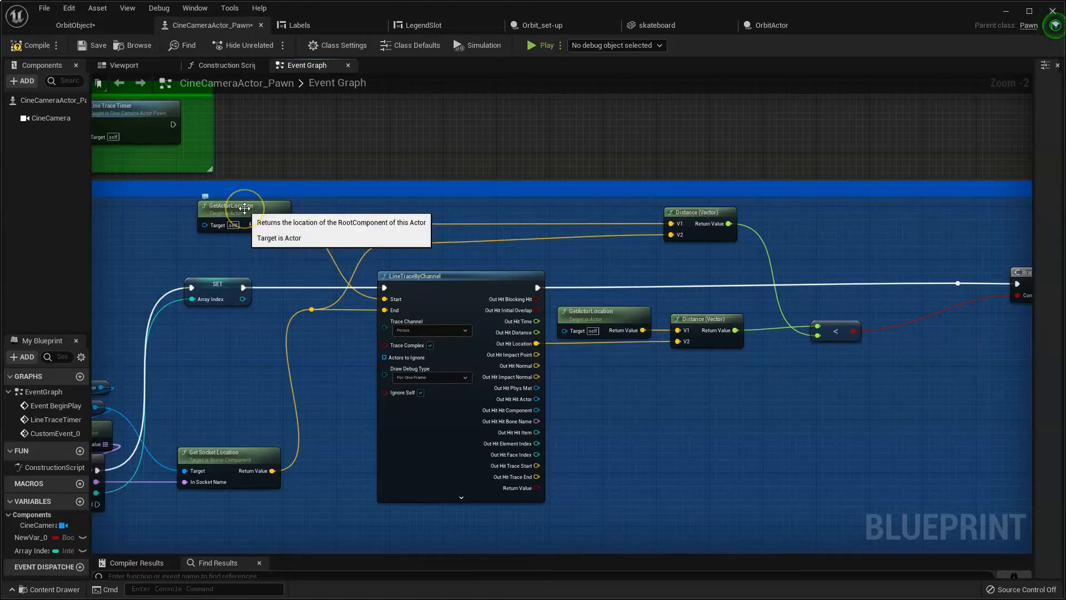
mouse_move(234, 373)
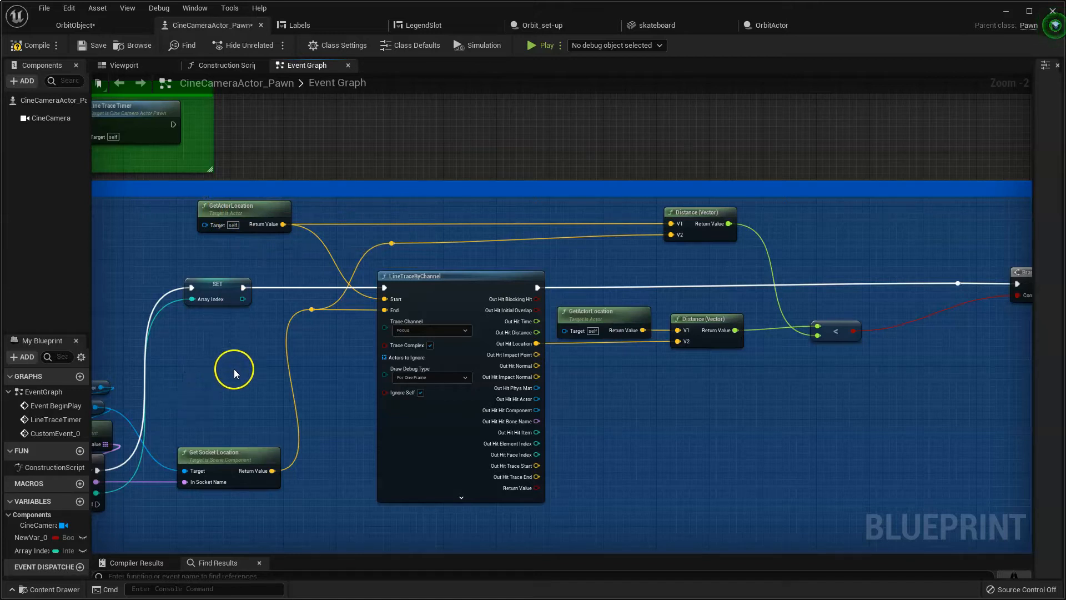
mouse_move(726, 452)
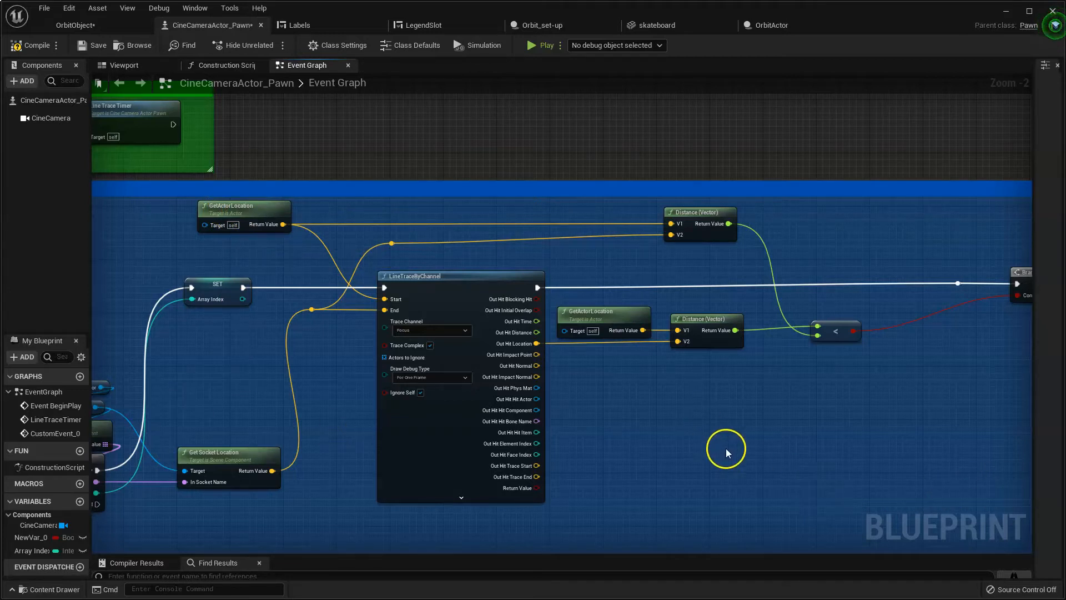
mouse_move(979, 406)
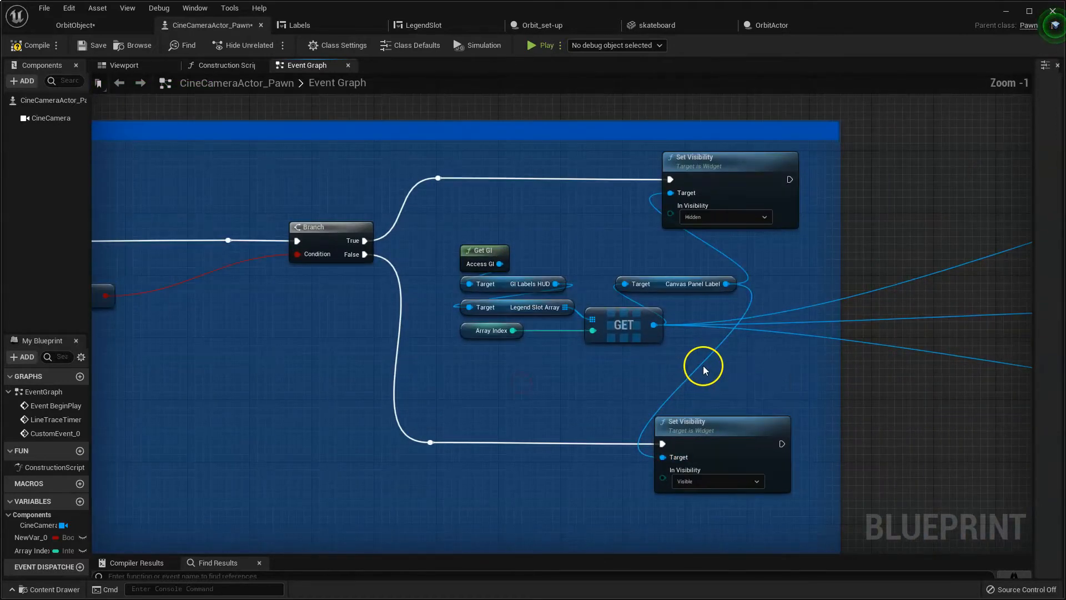
mouse_move(370, 240)
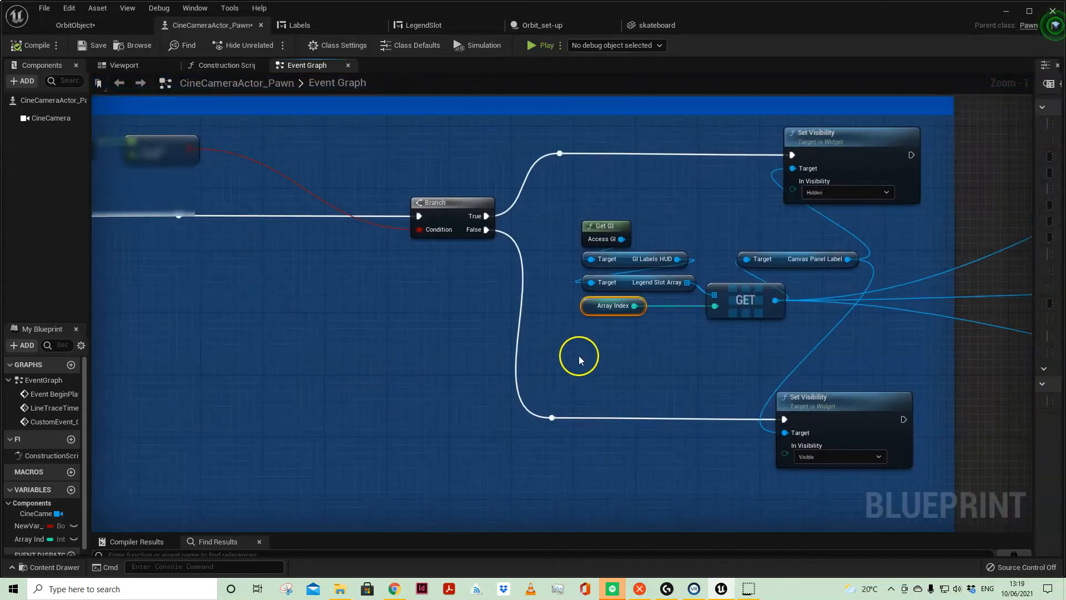
mouse_move(622, 285)
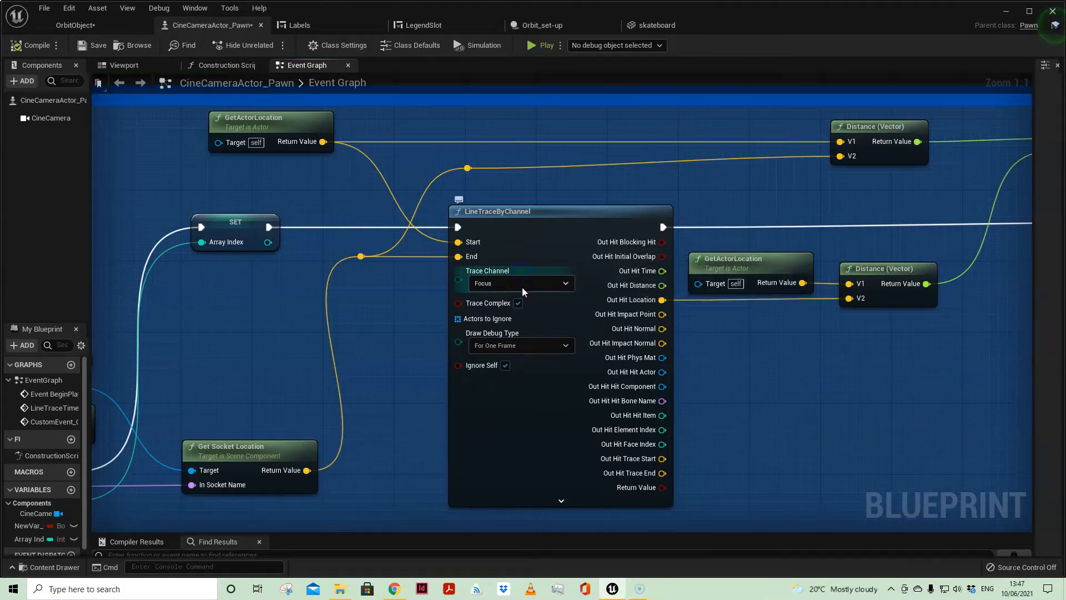
Step: Open Project Settings from the Edit menu
click(520, 283)
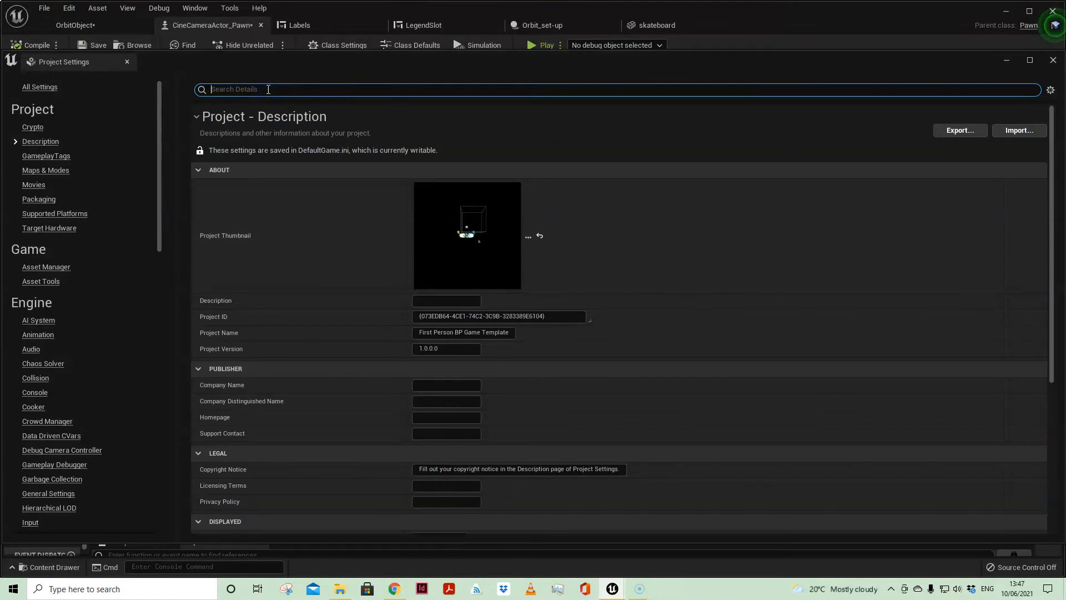
Step: Search 'trace' to review the Focus trace channel, then close Project Settings
text(trace)
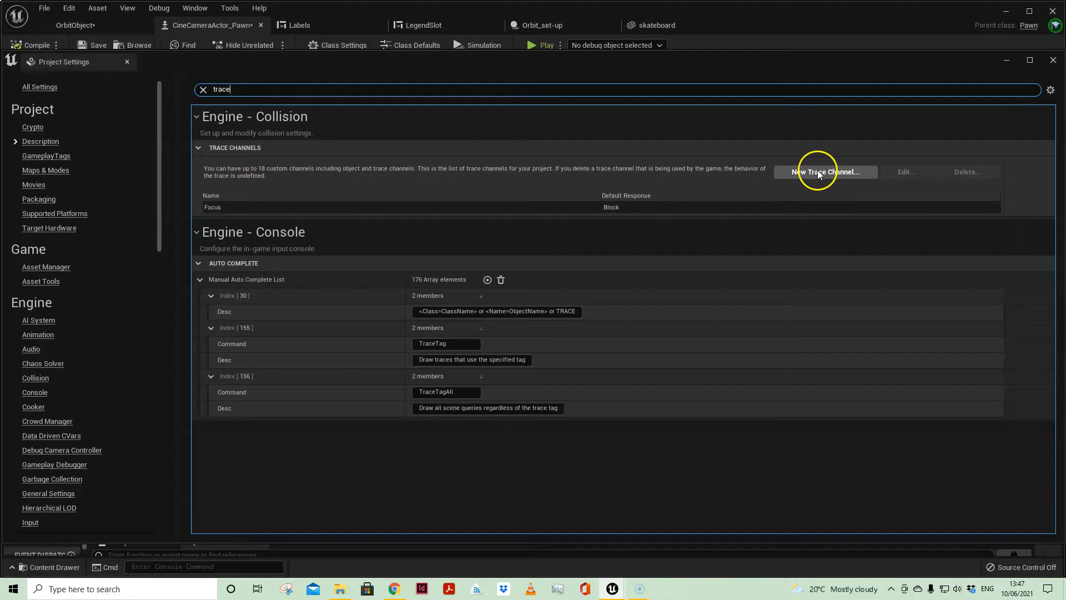
mouse_move(553, 189)
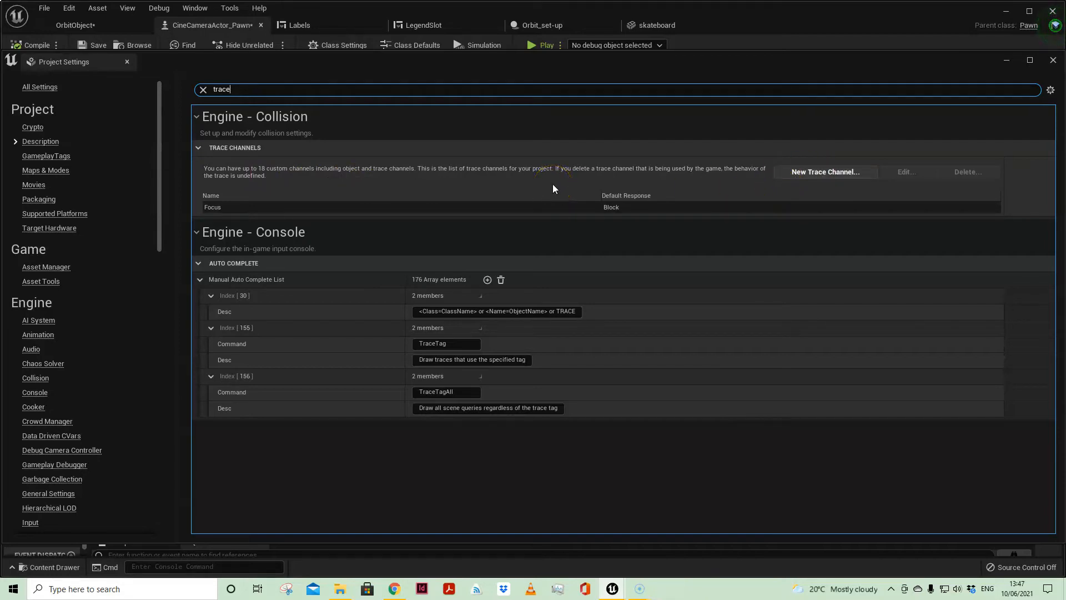
mouse_move(992, 78)
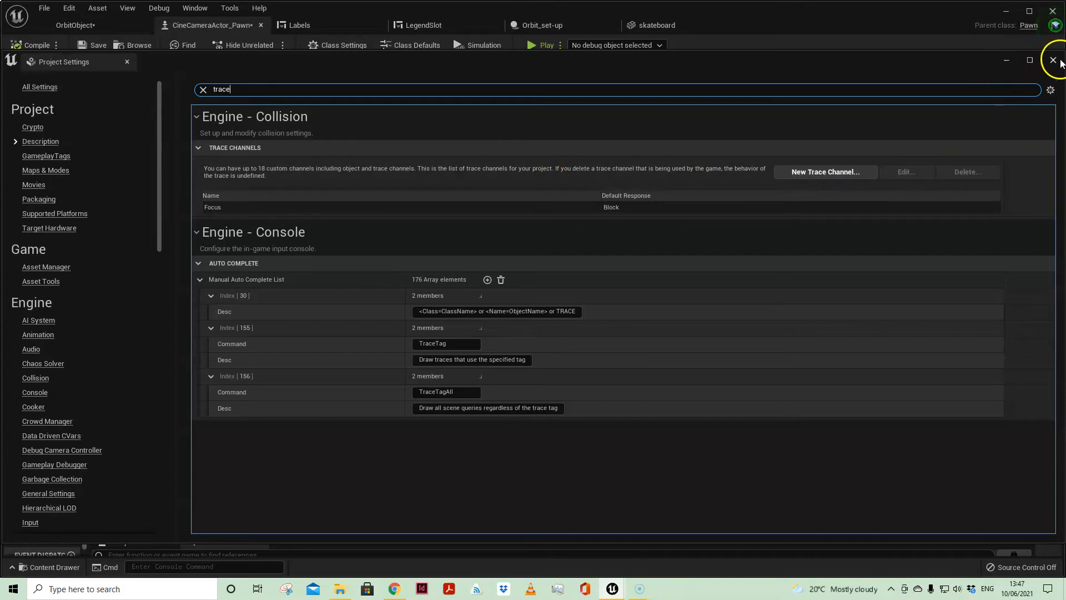
click(1052, 60)
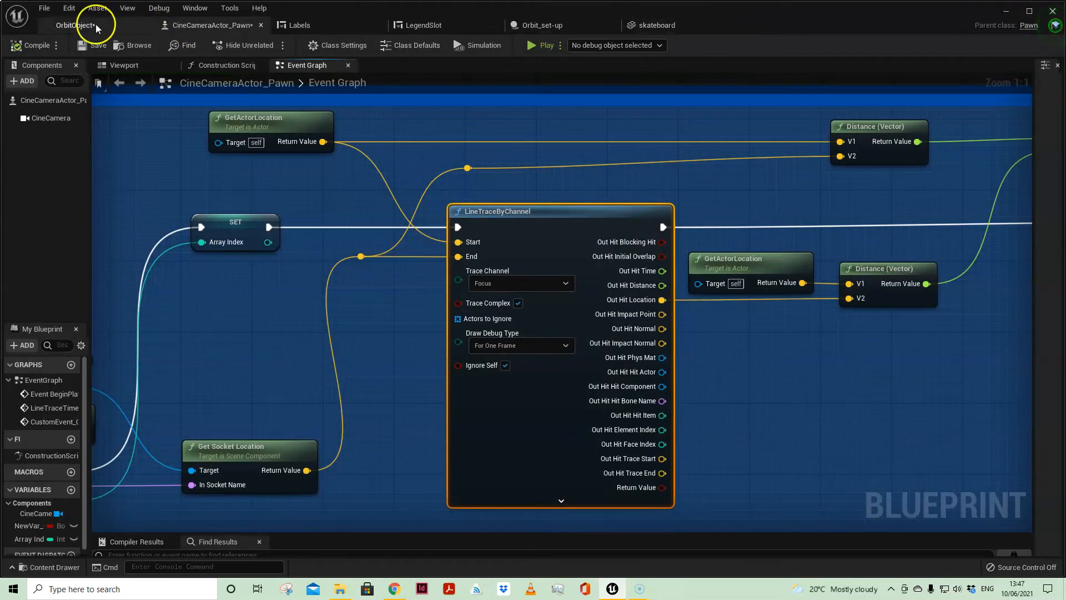
mouse_move(75, 25)
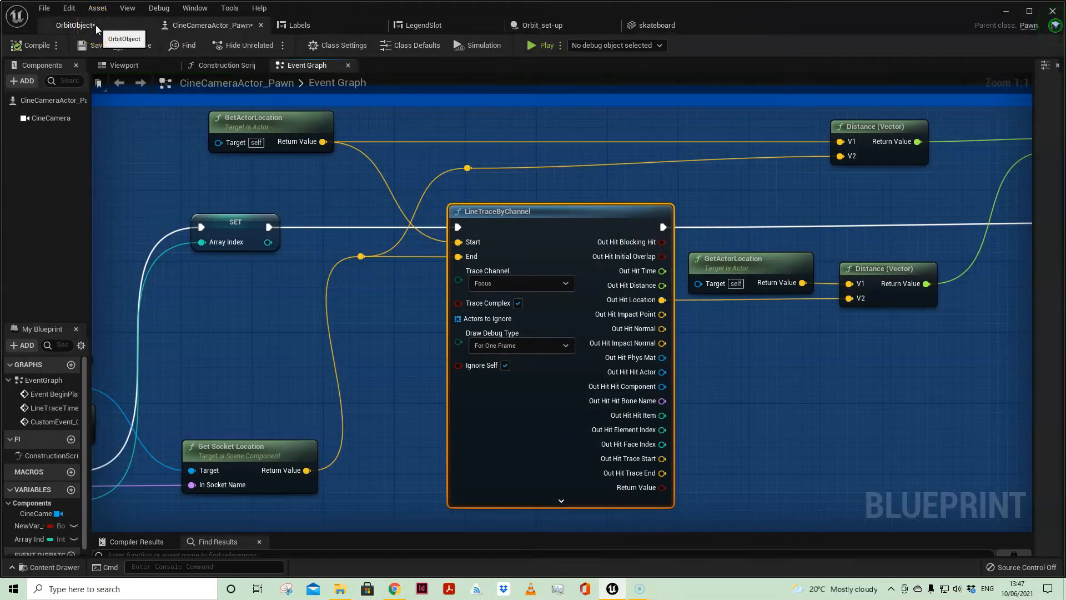
Step: Open OrbitActor from the OrbitObject level and scroll to the Product mesh's Collision Presets
click(73, 25)
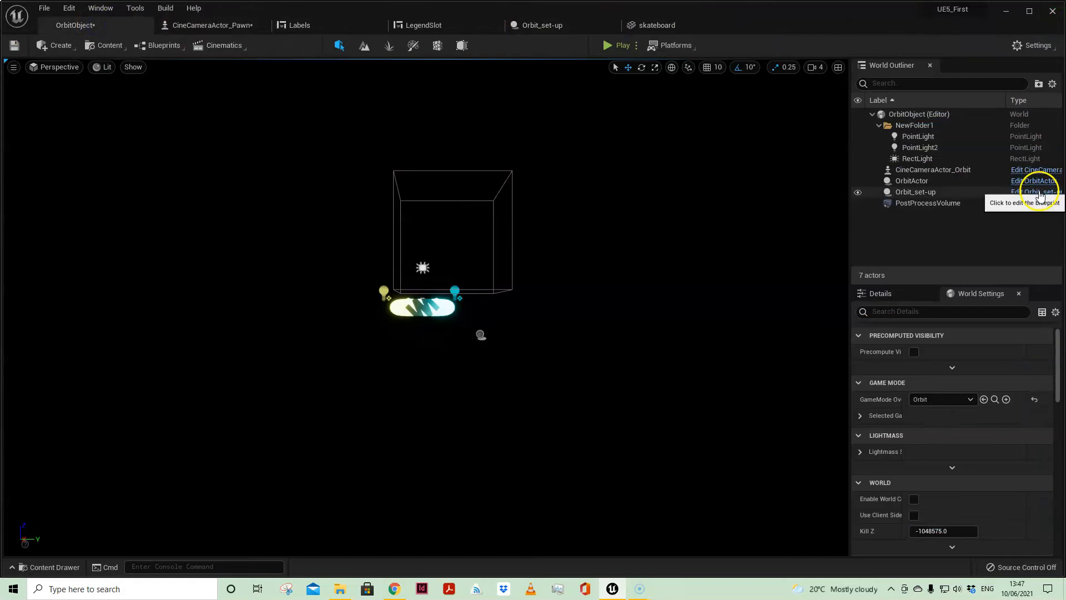
click(1032, 181)
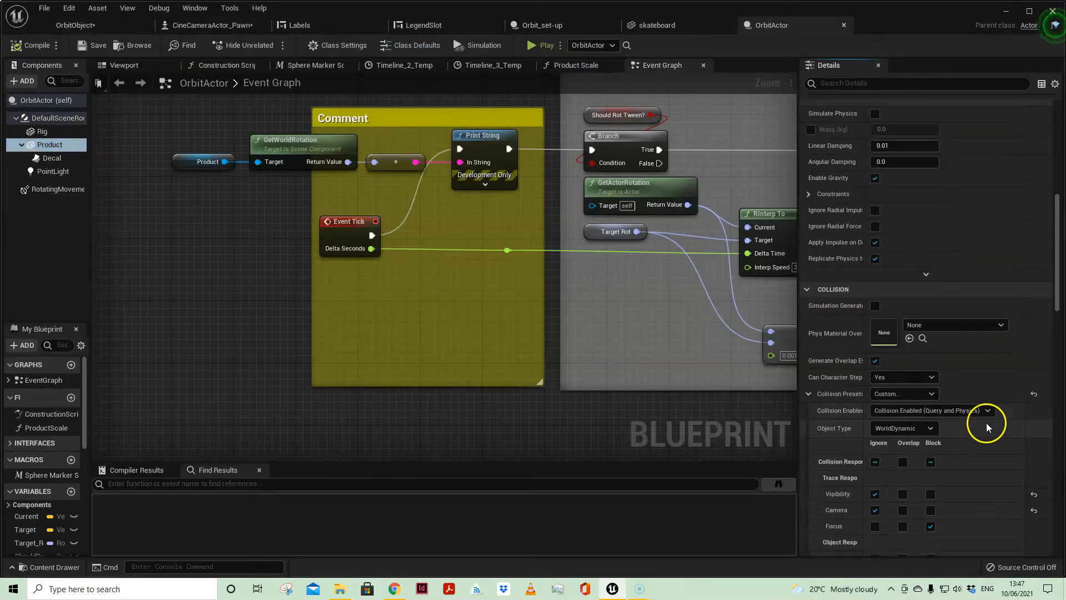
scroll(down, 3)
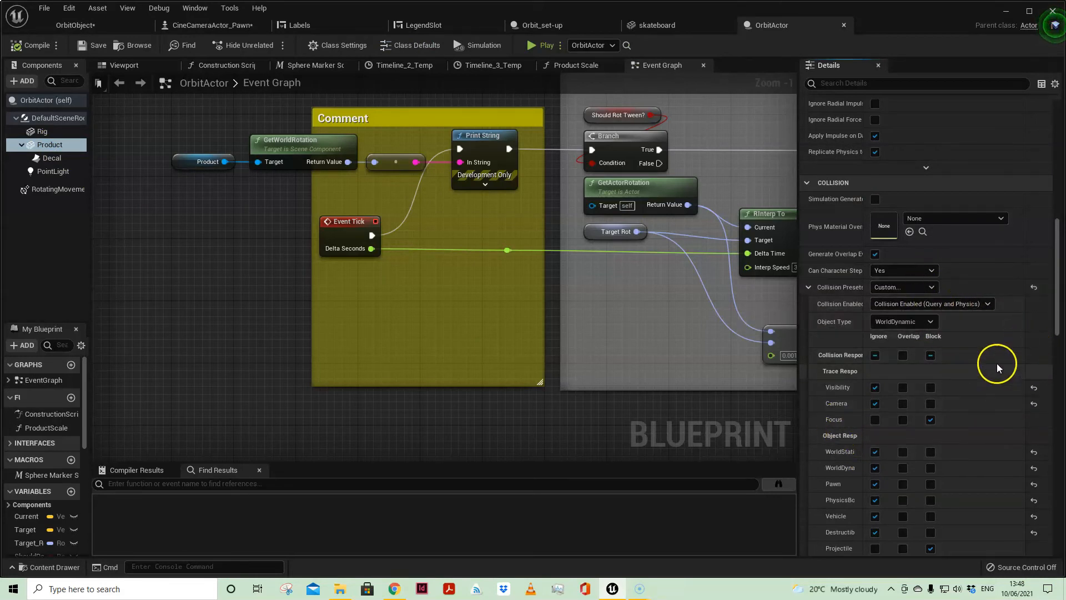
scroll(down, 3)
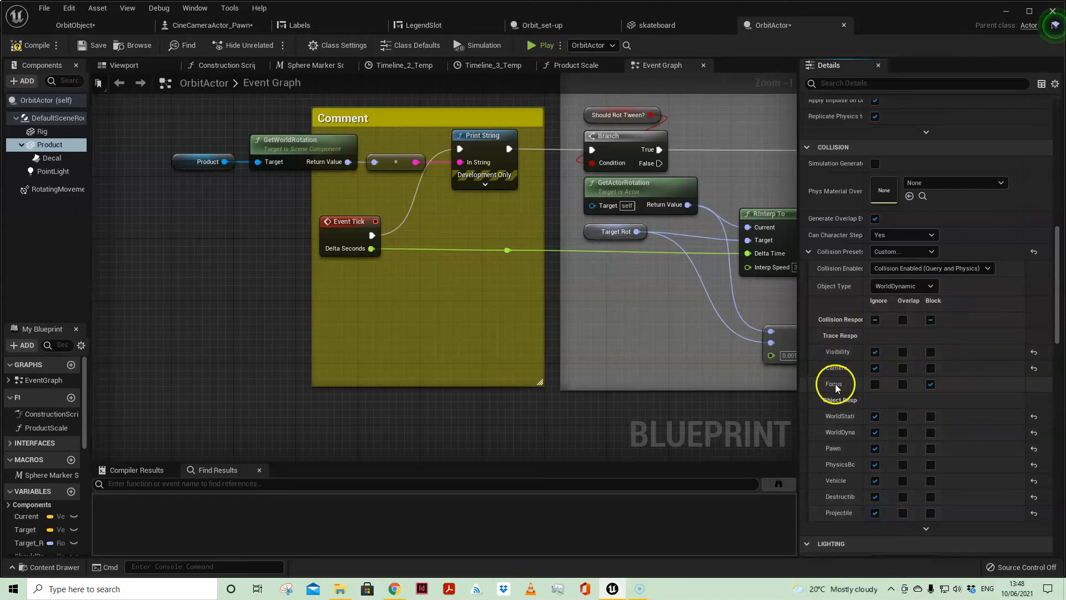
mouse_move(835, 388)
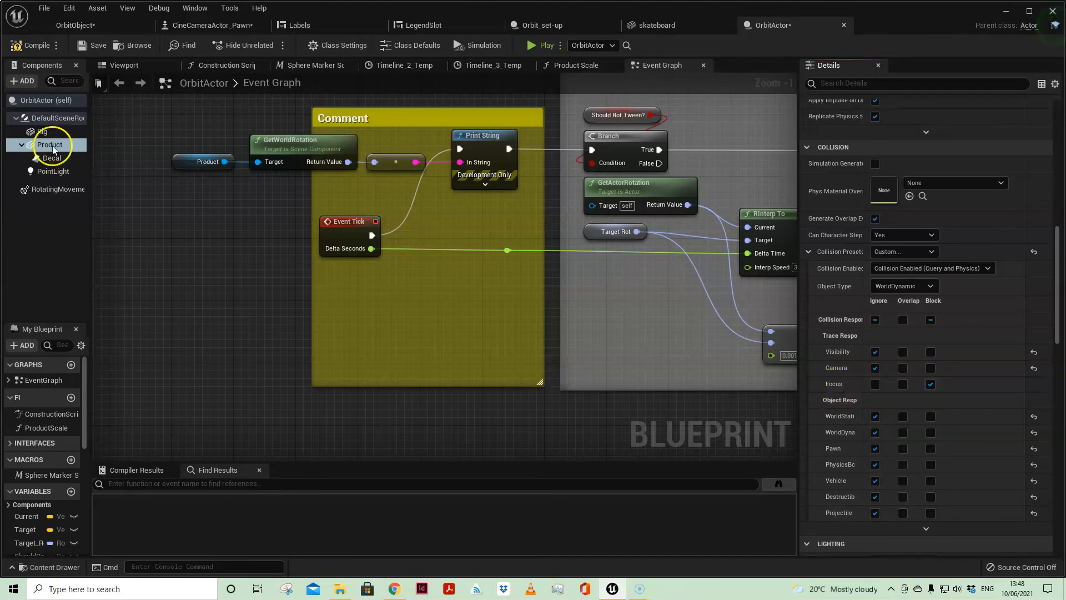
mouse_move(49, 144)
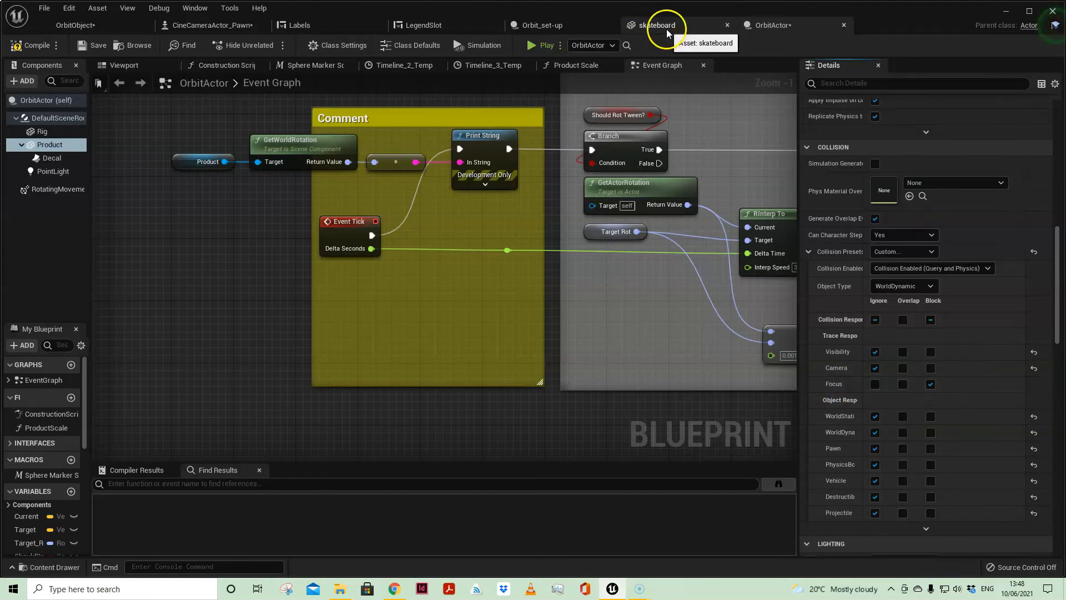
Step: Show the skateboard mesh's complex collision wireframe, then return to CineCameraActor_Pawn
click(657, 25)
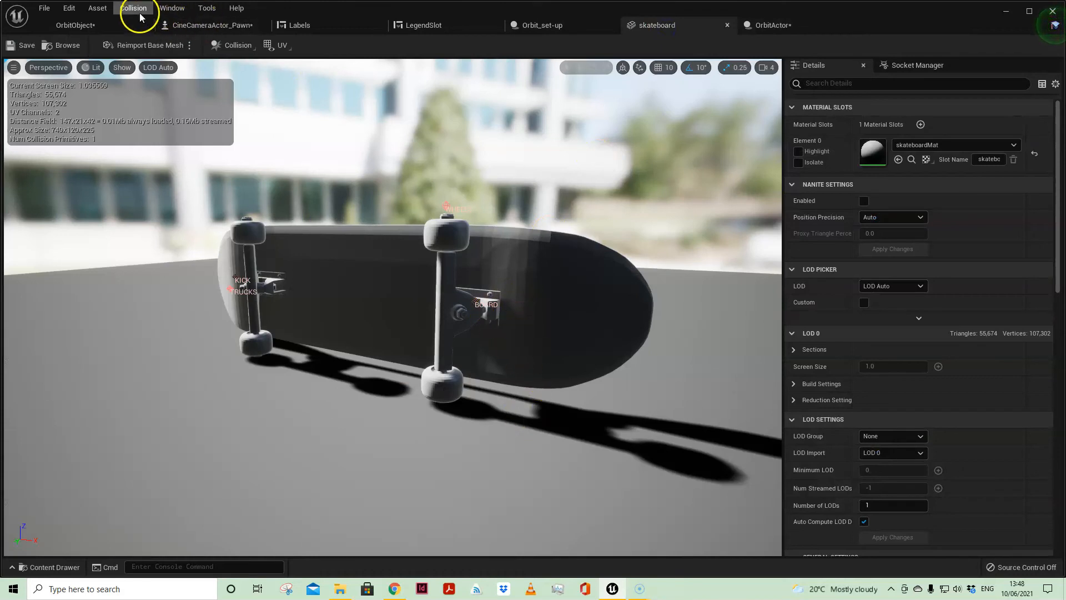
click(133, 7)
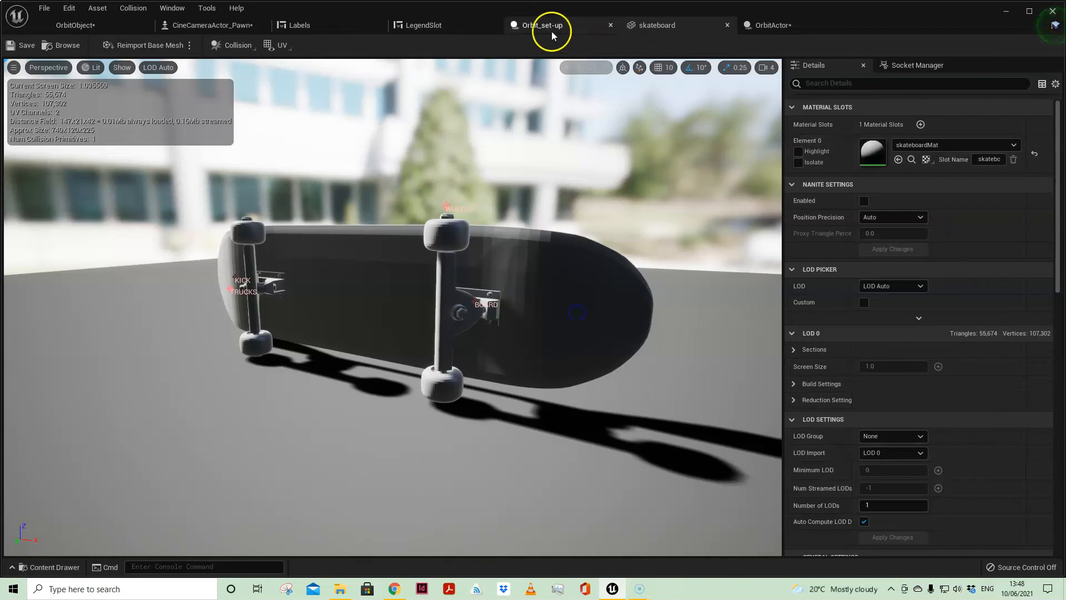
click(121, 67)
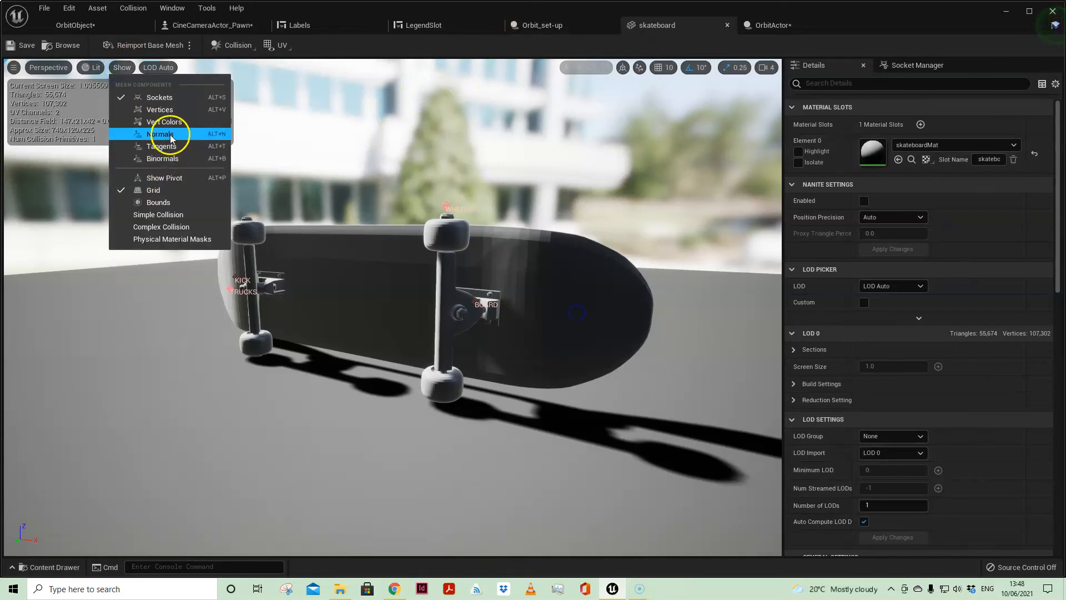
click(161, 134)
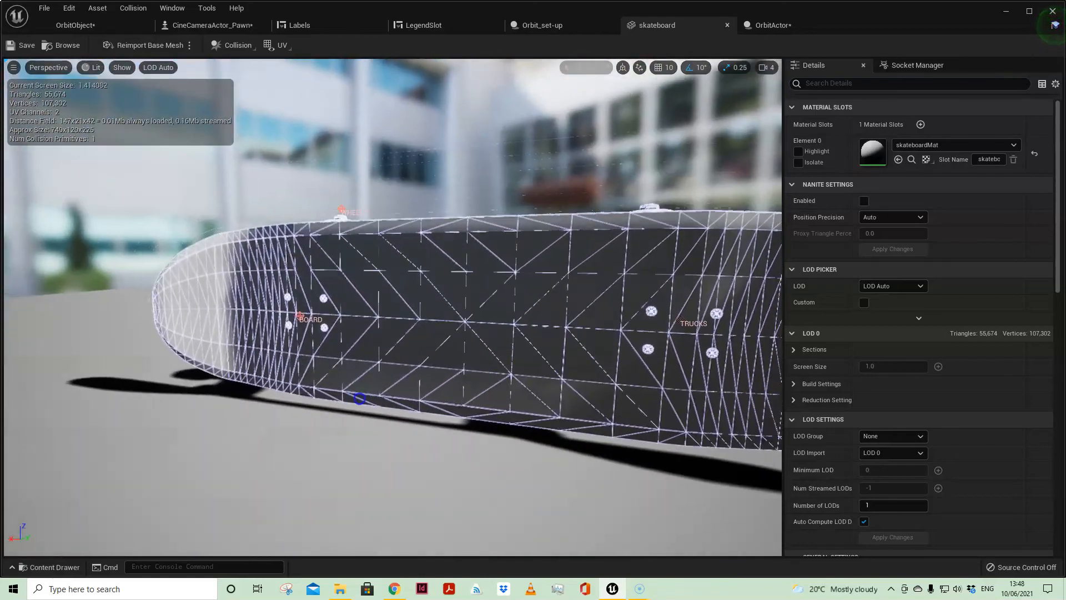
click(206, 25)
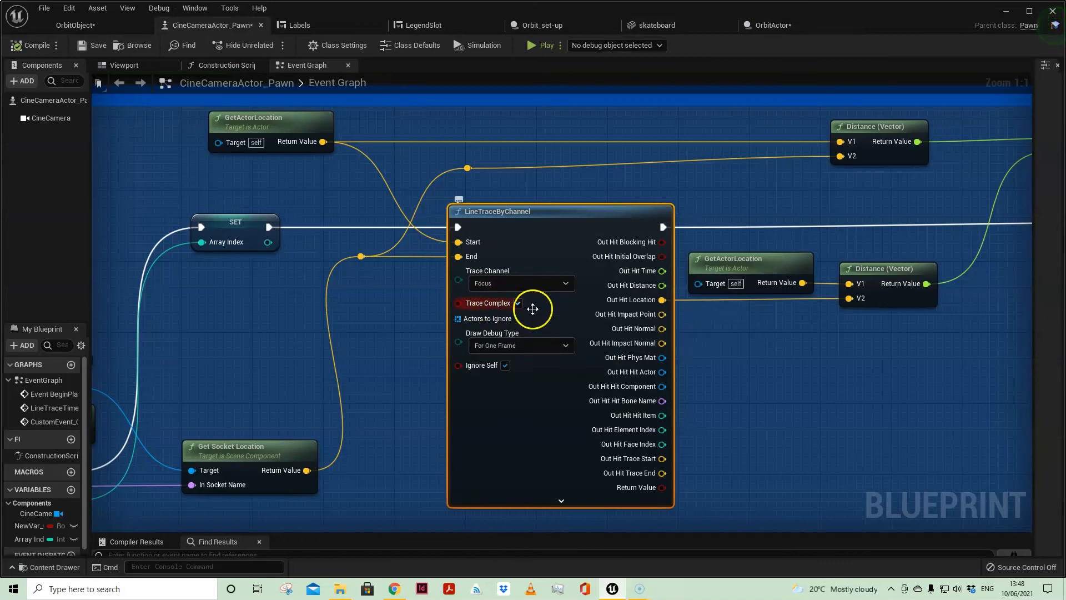
mouse_move(517, 302)
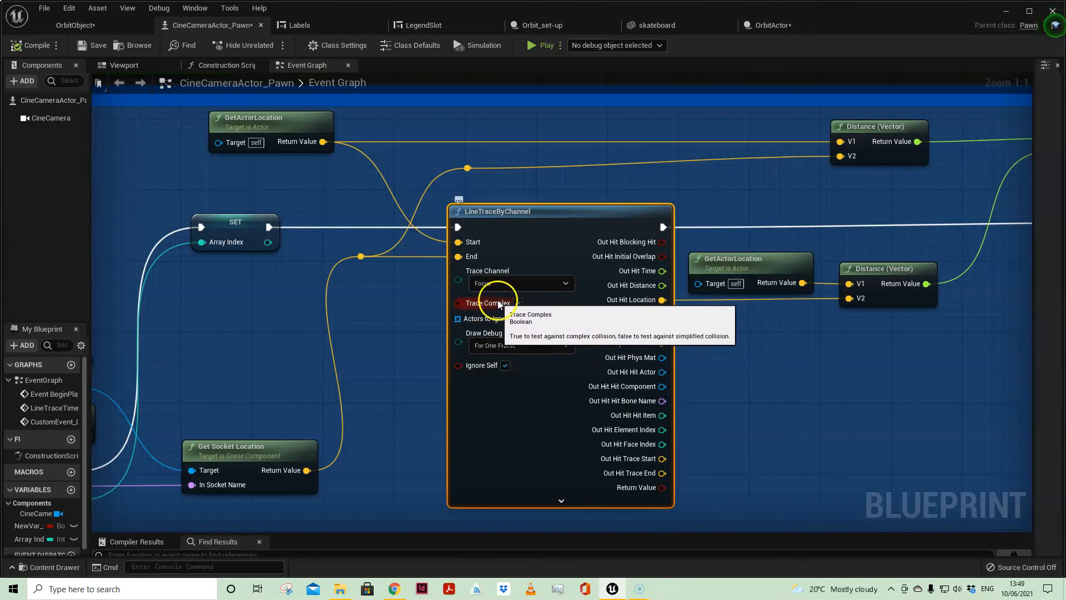
click(517, 302)
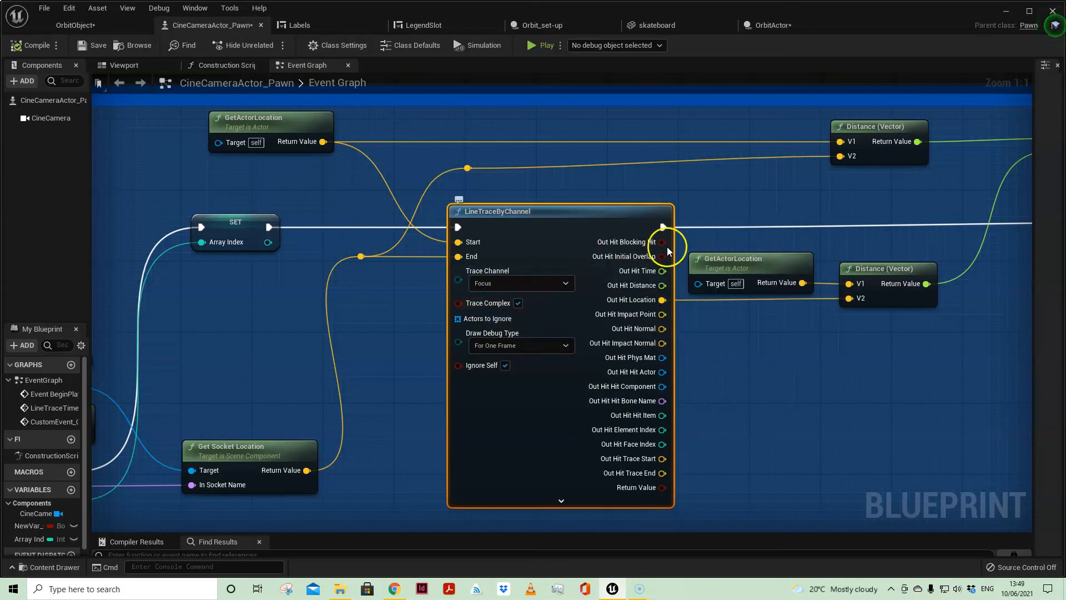
mouse_move(542, 491)
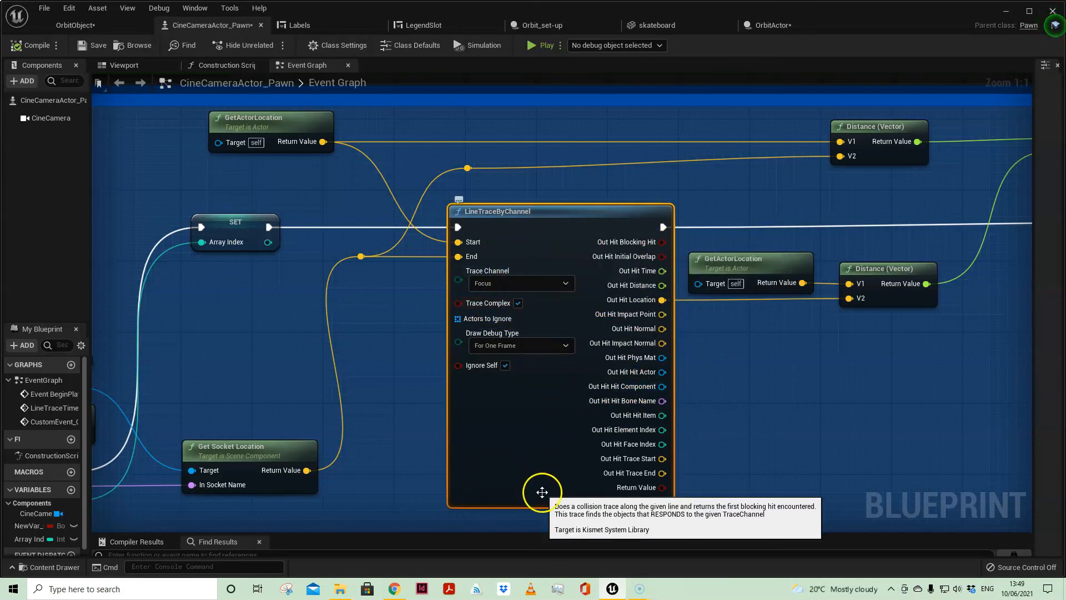
mouse_move(569, 417)
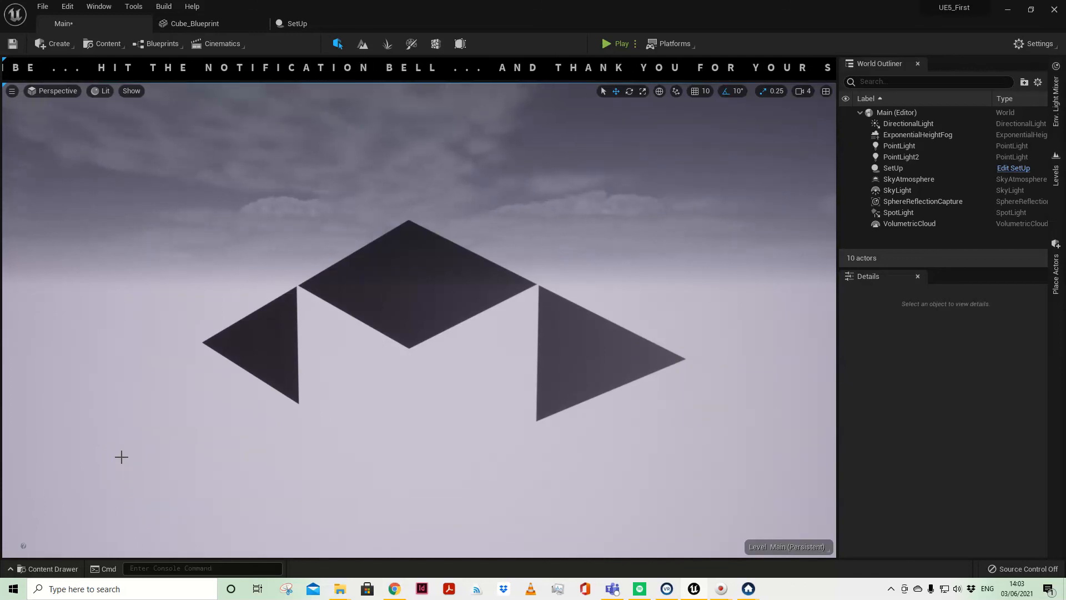
mouse_move(46, 81)
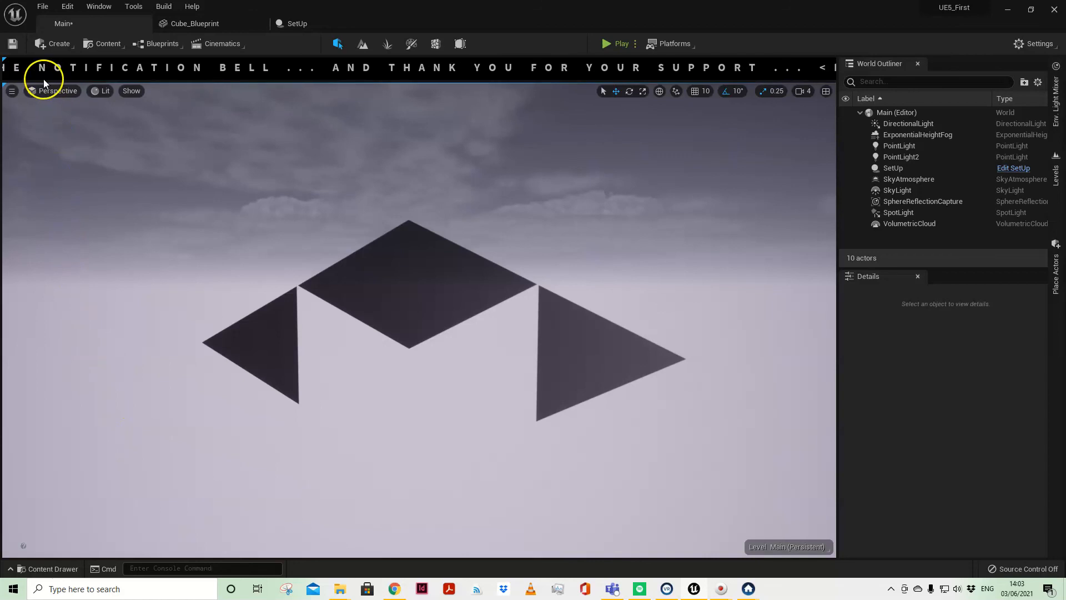